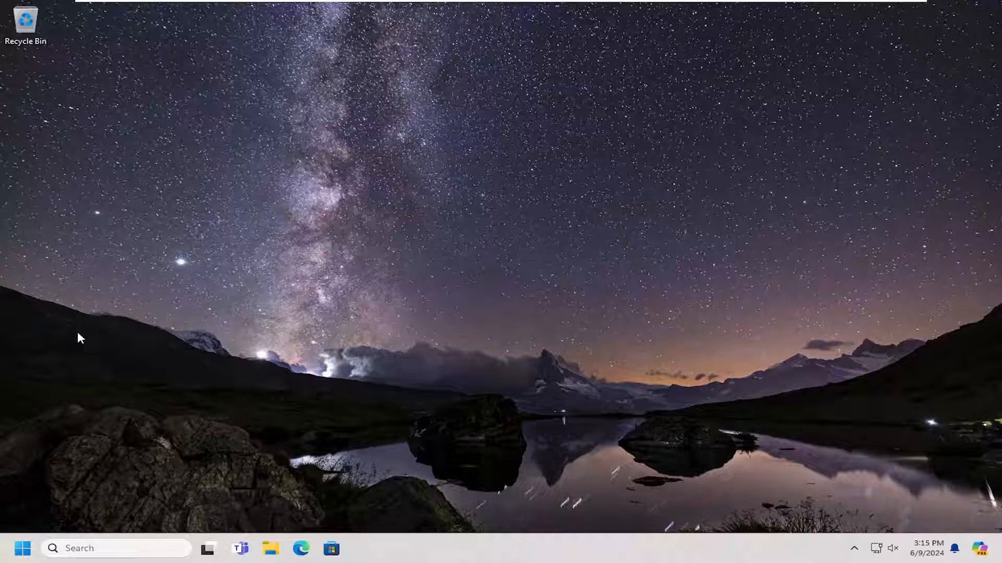
Step: Search the Start menu for 'control panel' and launch Control Panel
click(22, 549)
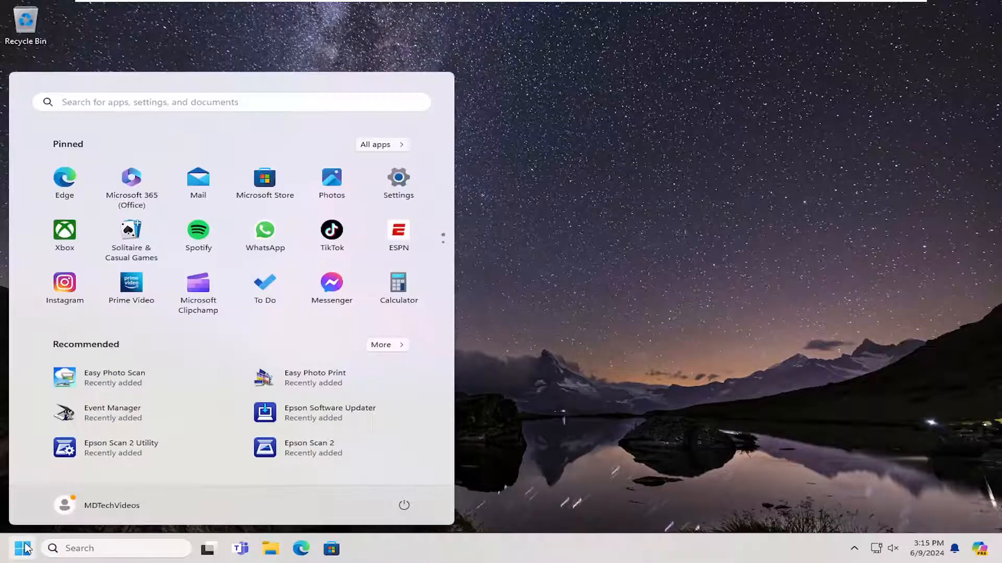
text(control)
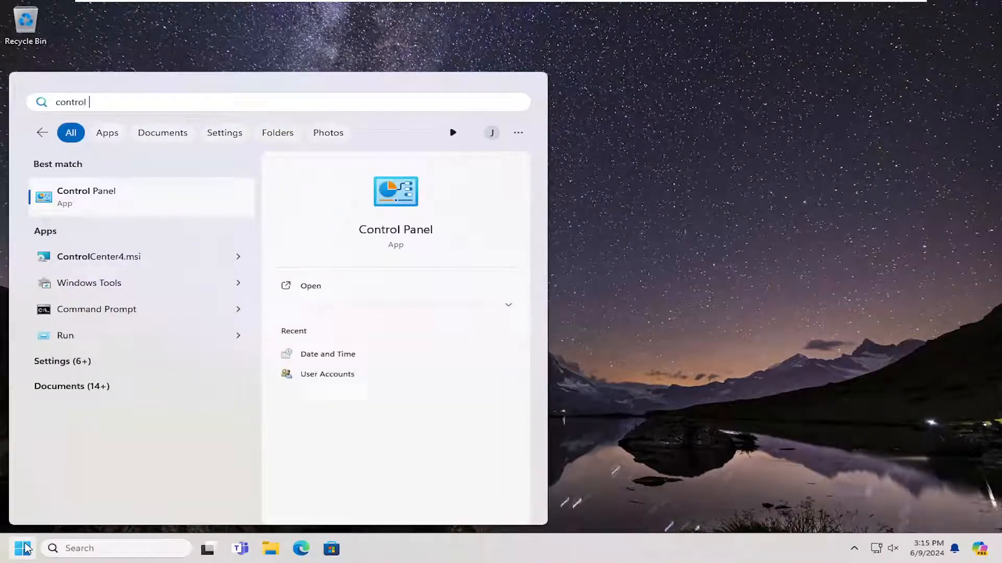
text(panel)
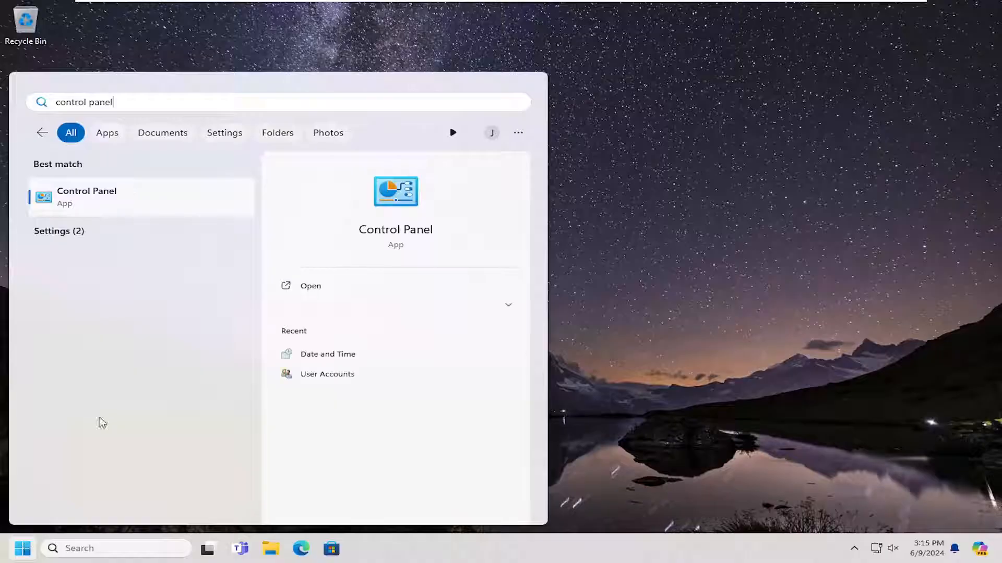
click(310, 285)
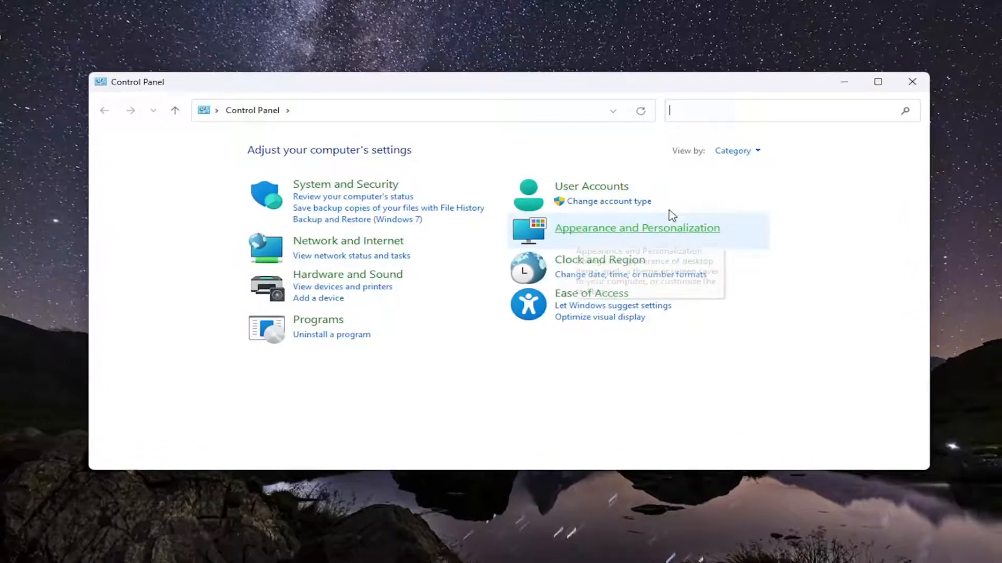
mouse_move(740, 154)
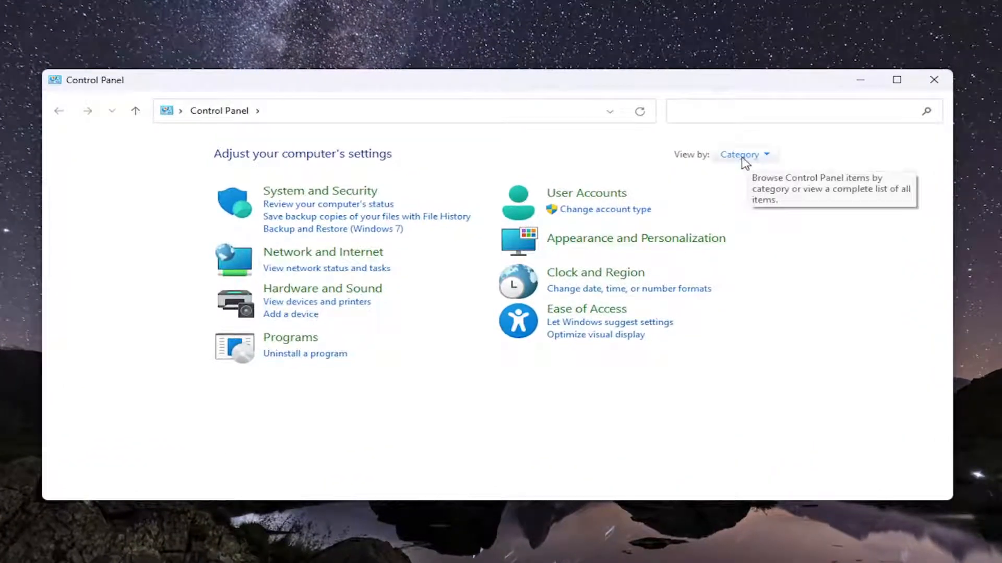
Step: Navigate through Hardware and Sound to the HP LaserJet P1102 printer settings
click(745, 154)
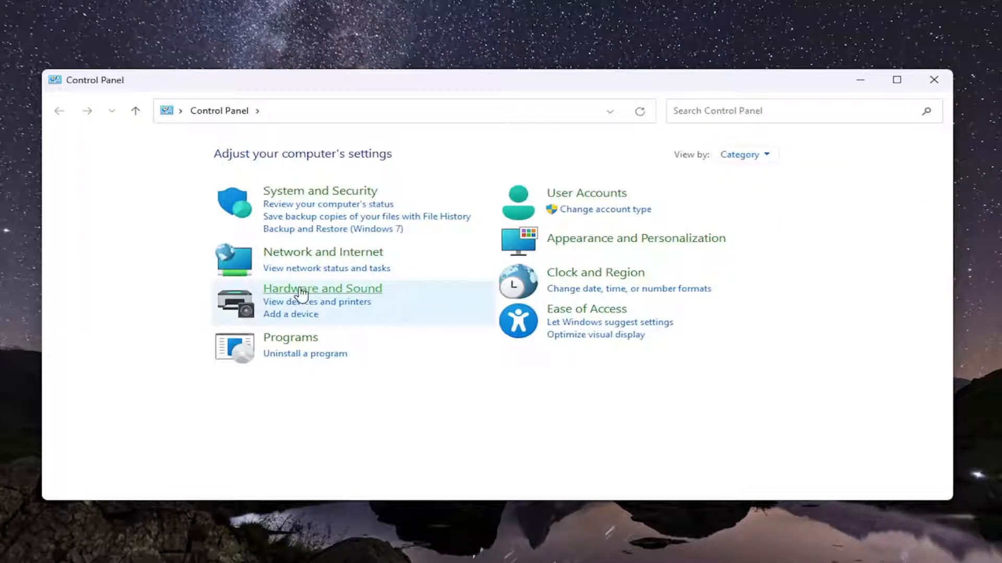
mouse_move(322, 294)
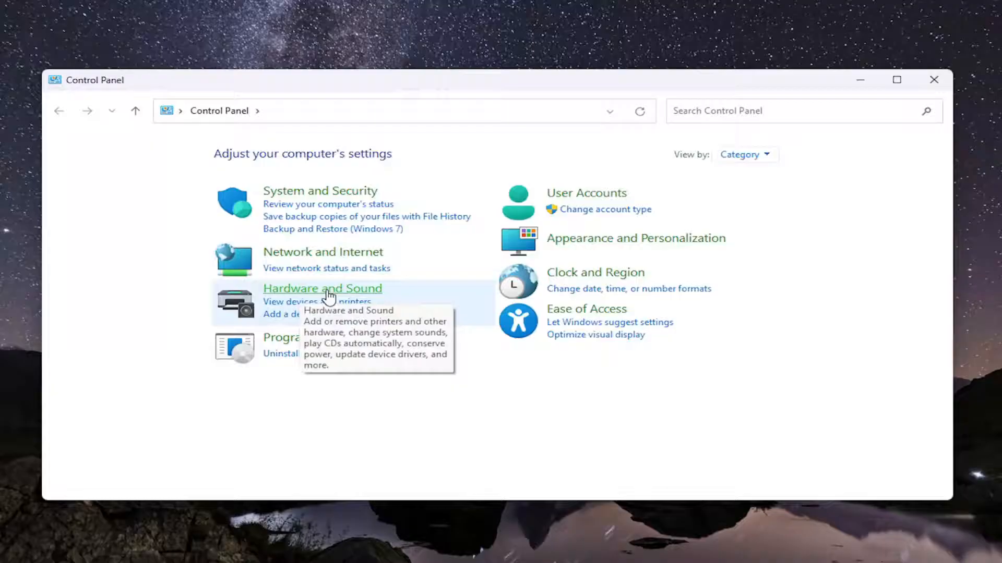
click(322, 288)
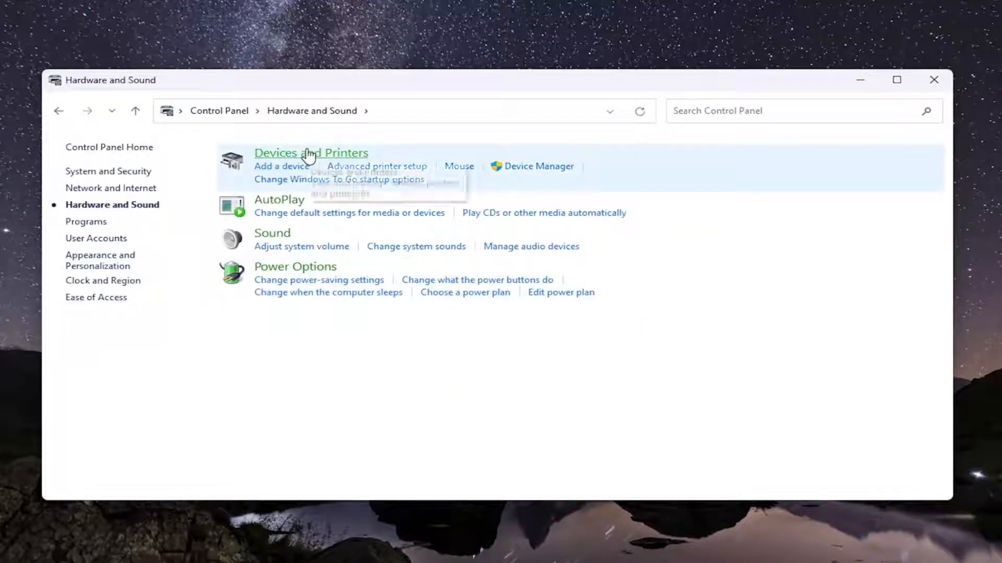
mouse_move(377, 174)
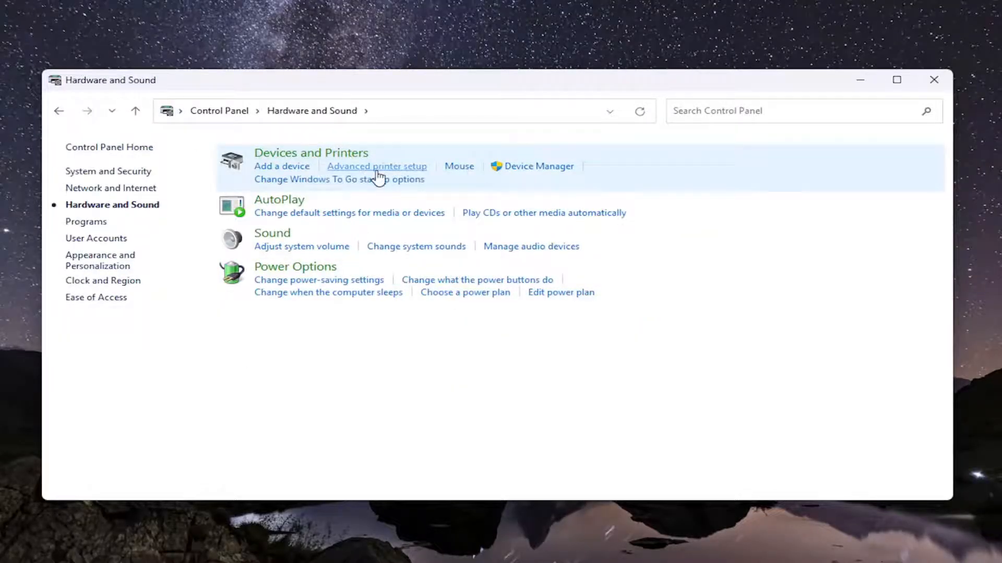
click(376, 166)
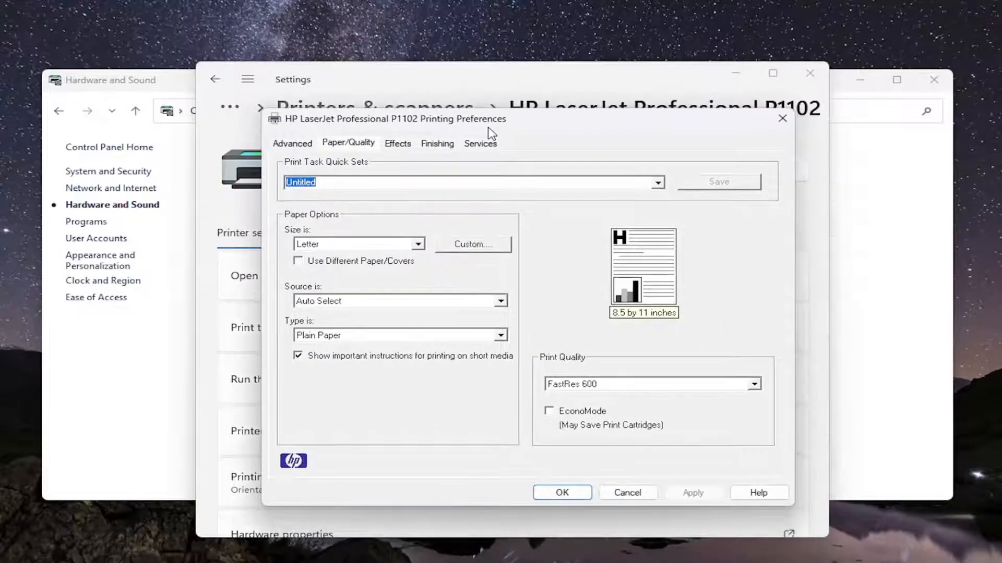
mouse_move(484, 134)
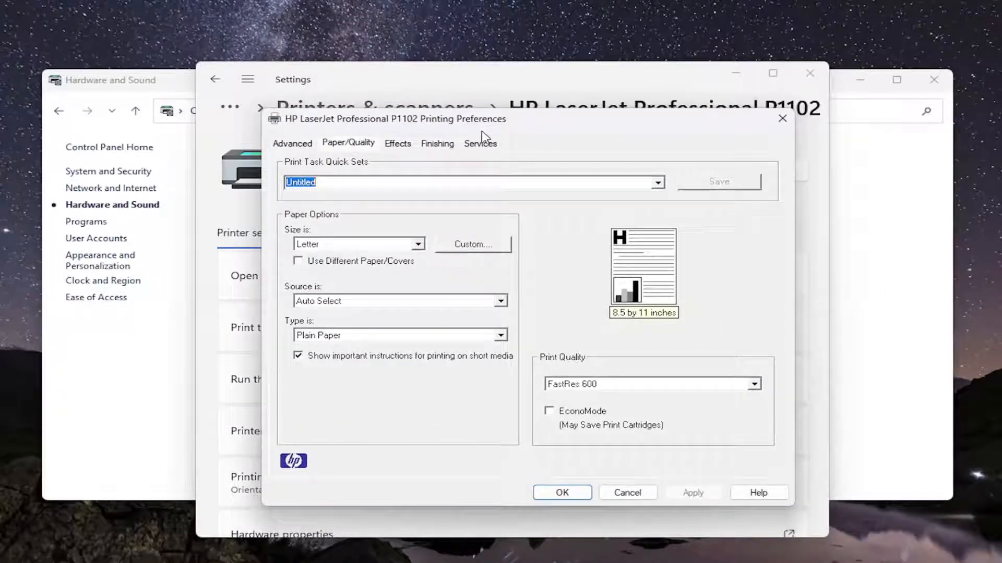
Step: On the Advanced tab, enable 'Print All Text as Black'
click(292, 143)
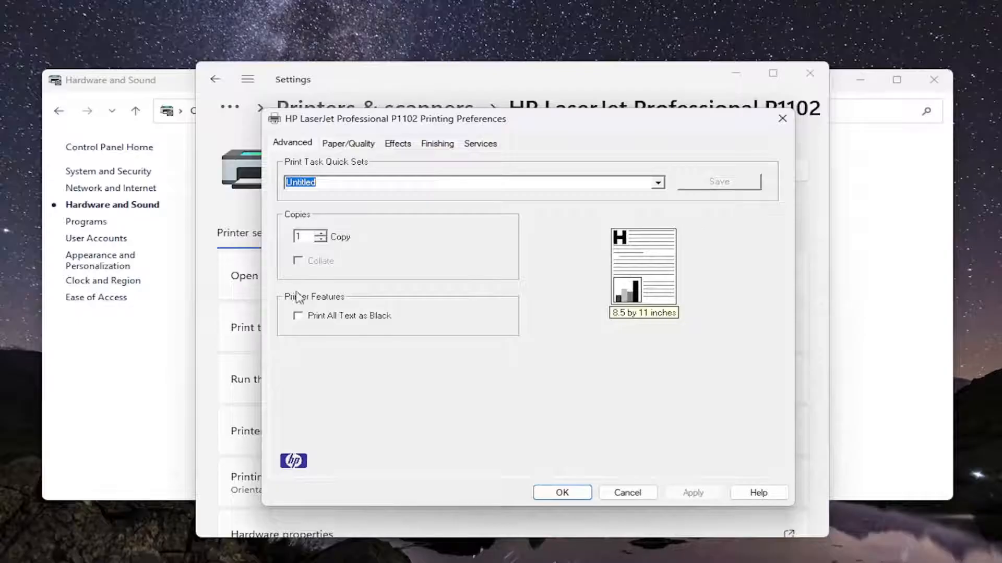
mouse_move(348, 322)
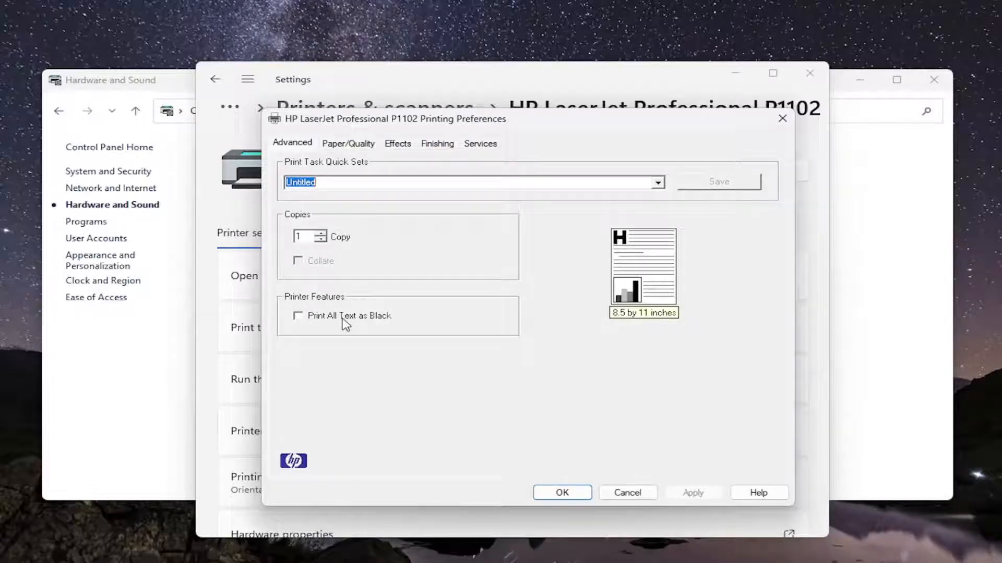
click(298, 316)
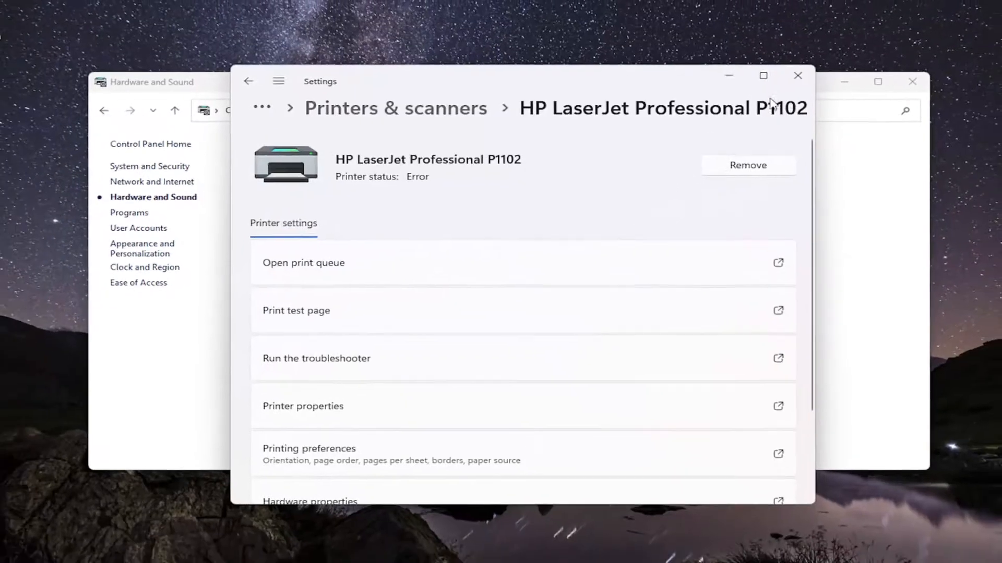
Step: Close the P1102 Settings window, returning to Hardware and Sound
click(798, 75)
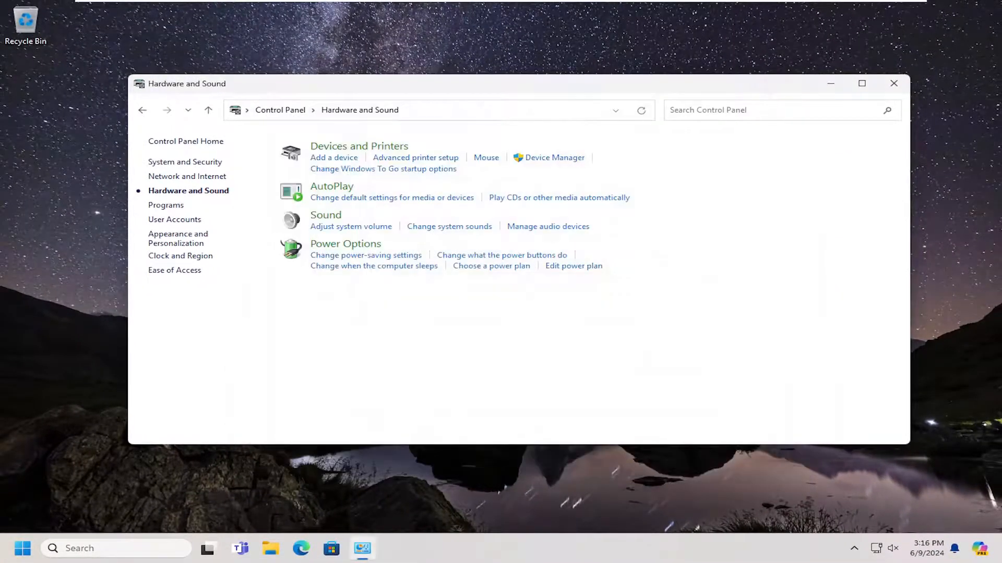